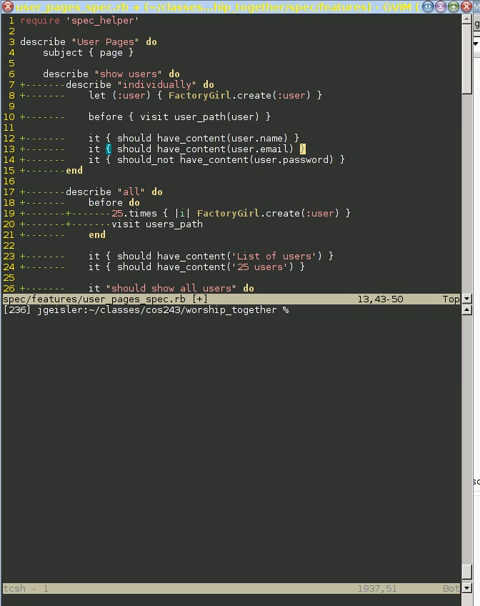
Step: Enter bundle exec rspec in the terminal split below the user pages spec
text(bundle exec rspec)
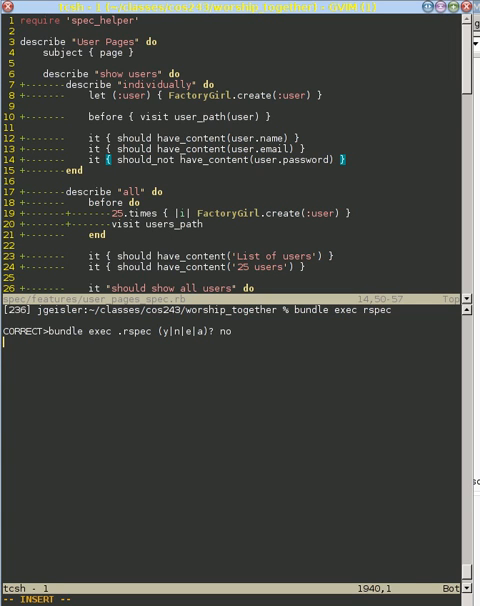
Step: Decline zsh's correction so the RSpec run starts, printing a Nokogiri warning
key(Return)
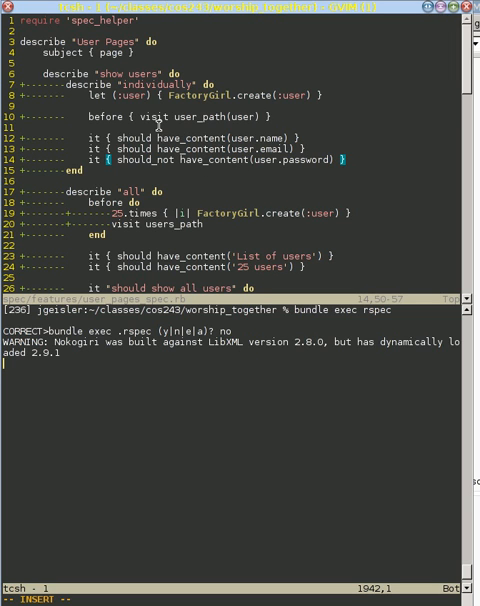